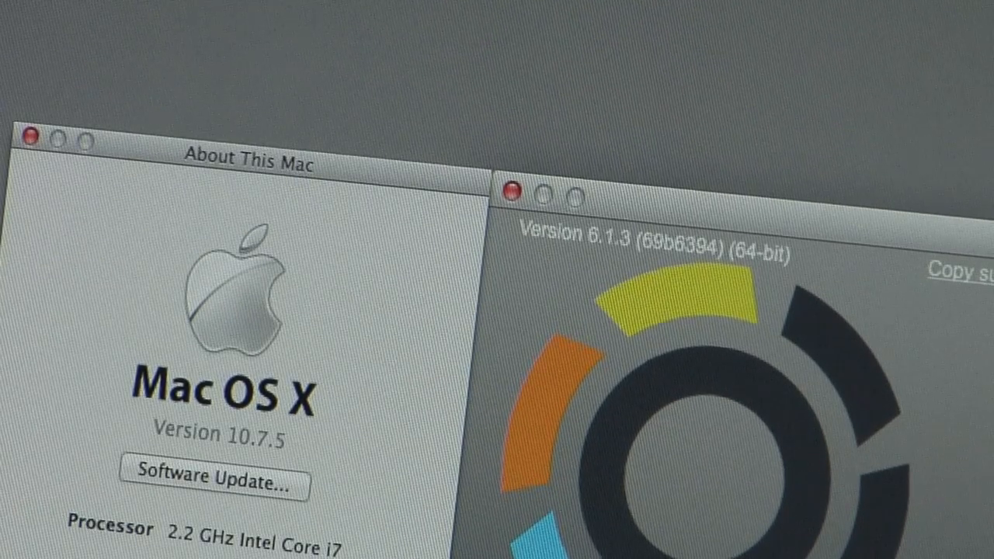
Open the Cycling '74 Mira downloads page showing the Mac OS X, Windows and App Store links
left_click(33, 137)
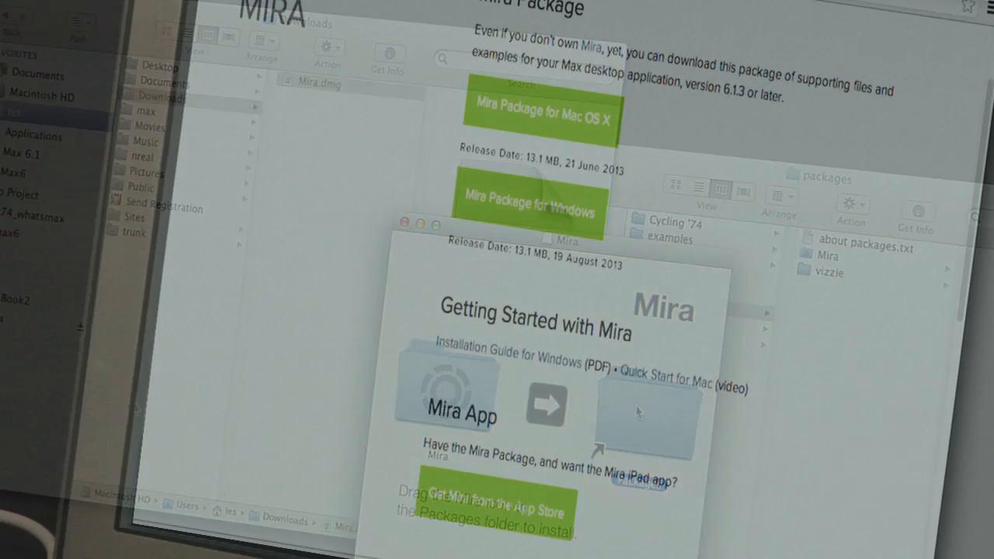
mouse_move(528, 212)
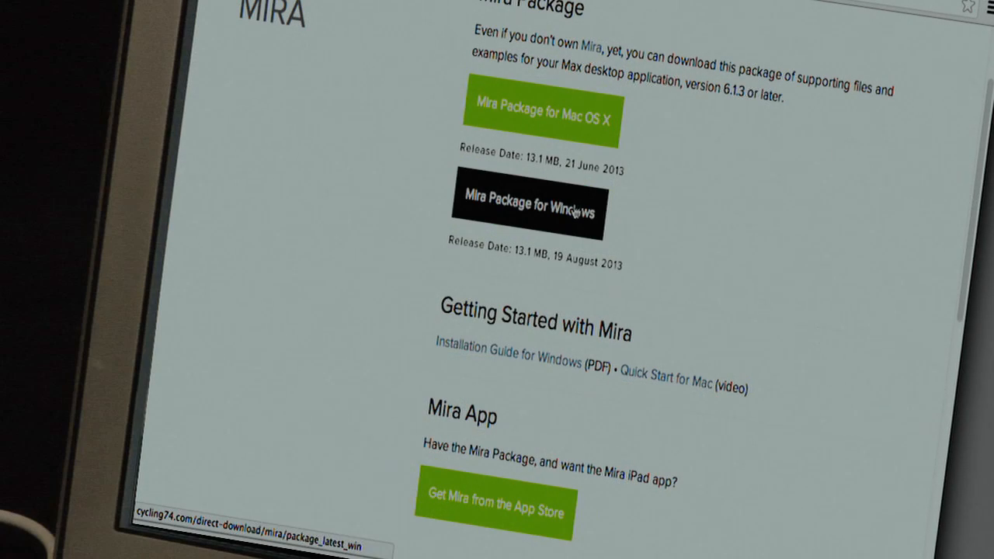
mouse_move(561, 370)
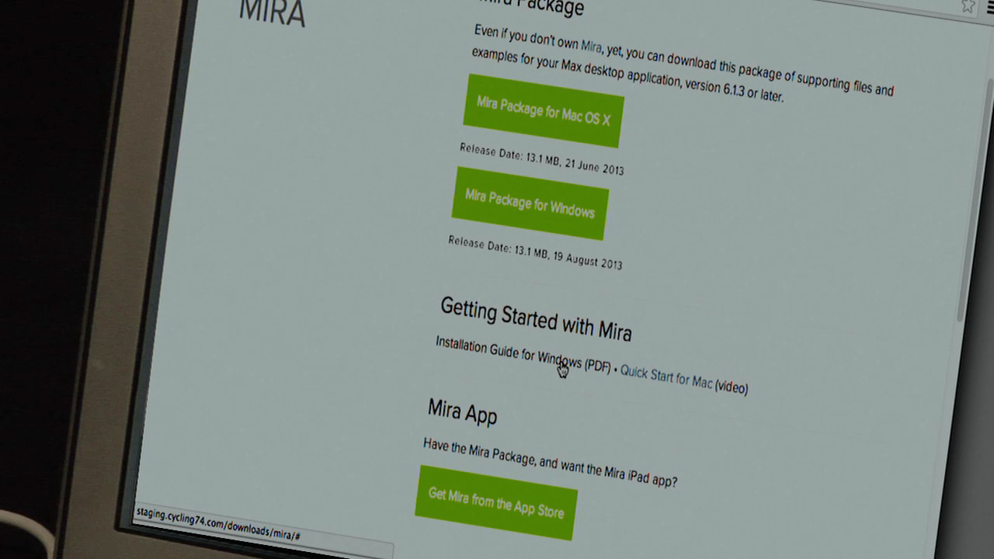
mouse_move(562, 371)
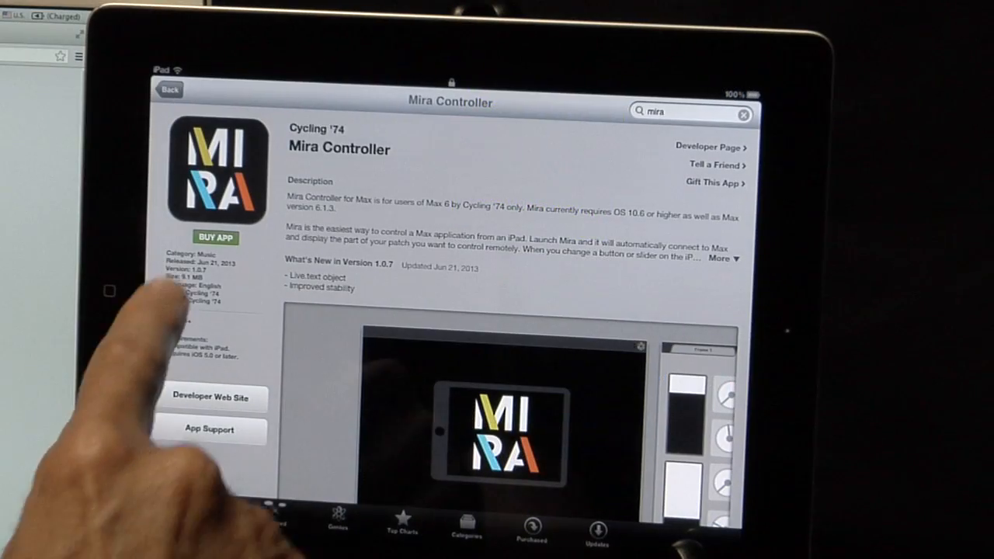
left_click(214, 237)
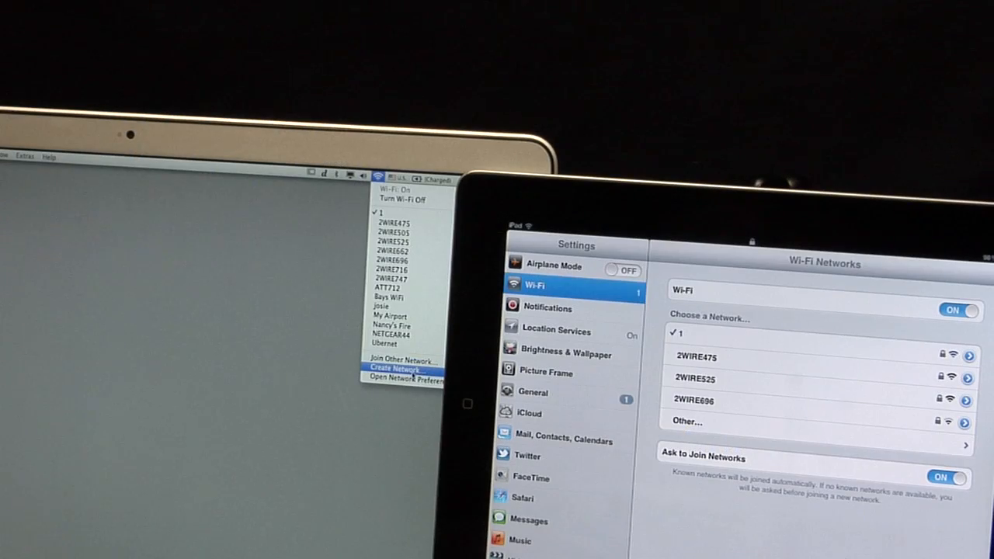
Create Wi-Fi network 1 on the Mac and join it from the iPad
left_click(402, 368)
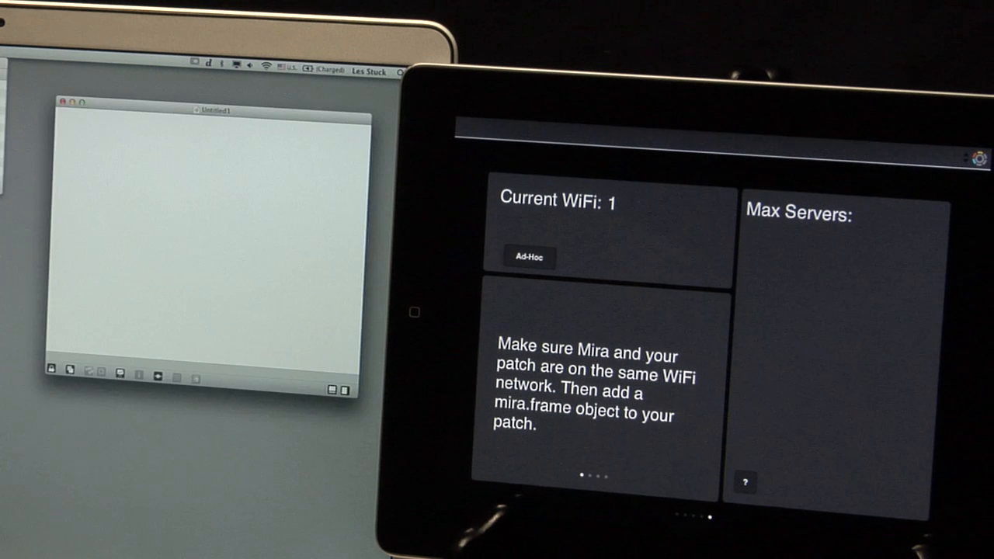
Confirm Mira shows WiFi network 1 with no servers, then enter mira.frame in a new patch
type("mira.frame")
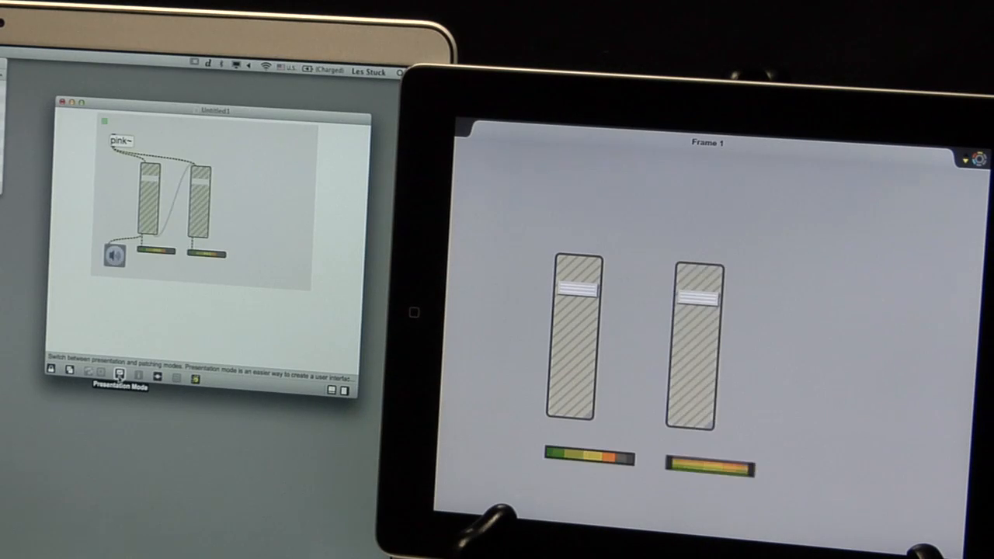
Connect pink~ to two sliders, meters and ezdac~ inside a mira.frame
left_click(119, 374)
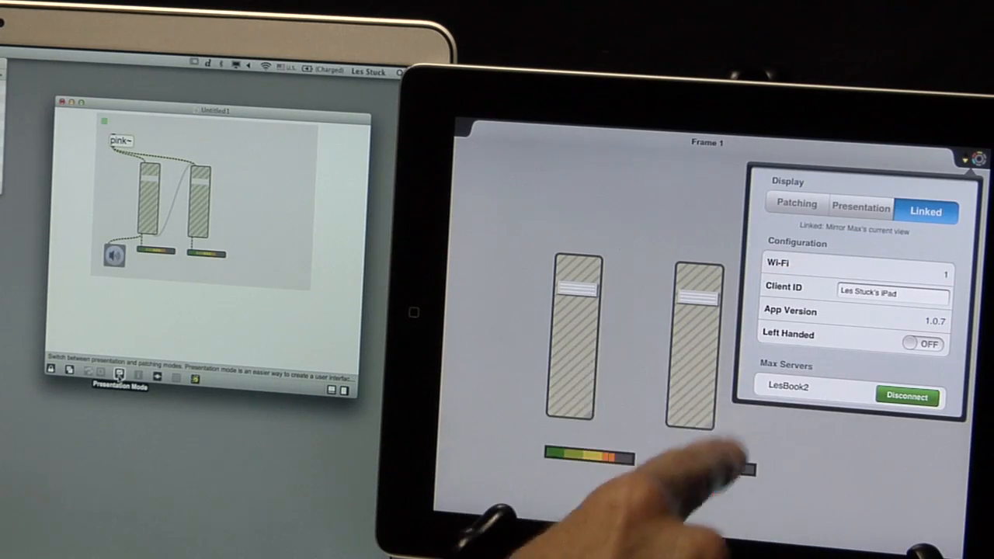
Switch Mira to Presentation, then back to Linked, and read mira.motion in Object Explorer
left_click(795, 208)
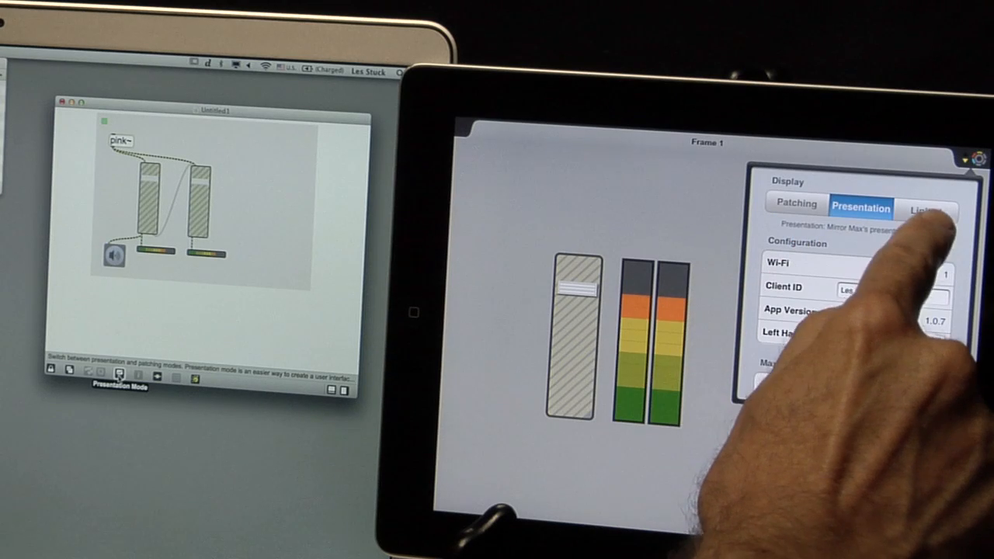
left_click(928, 209)
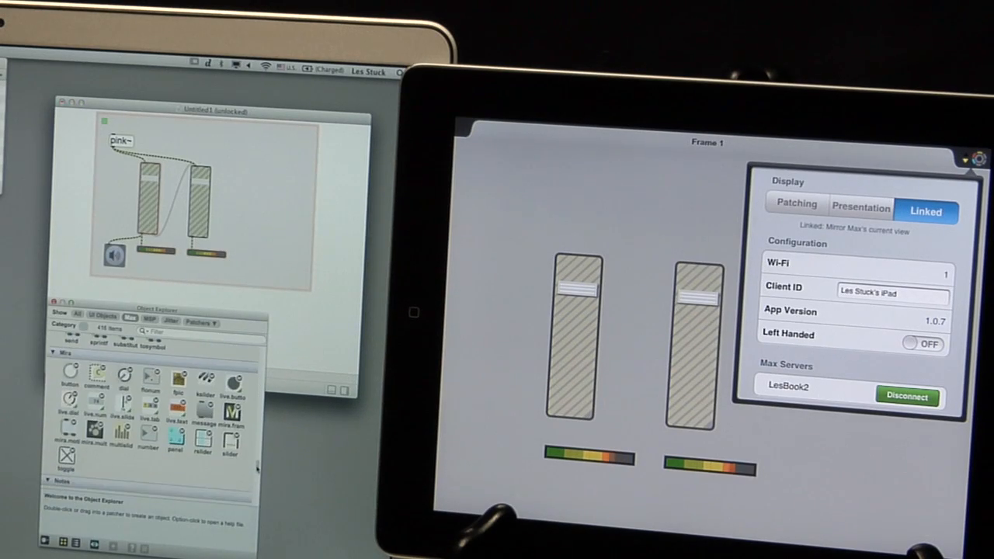
left_click(67, 431)
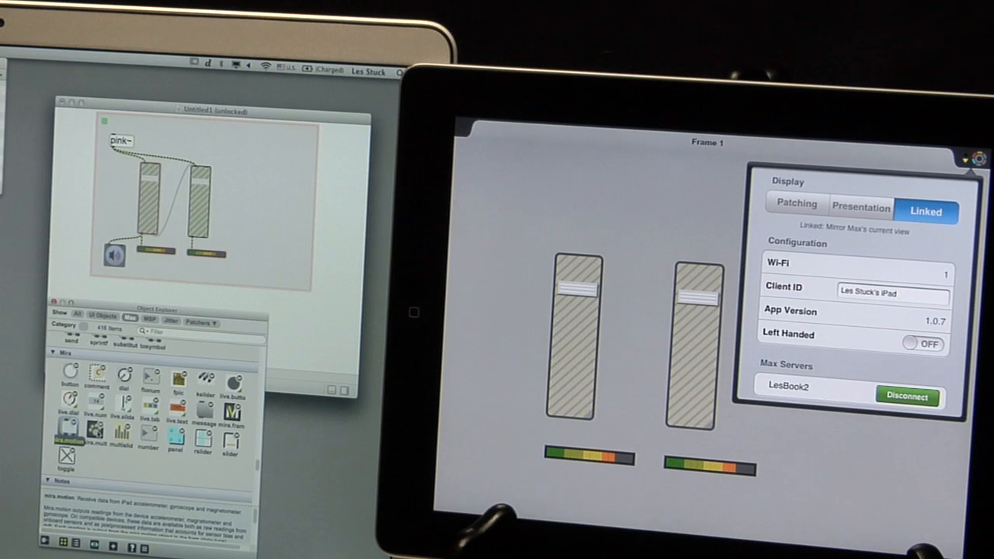